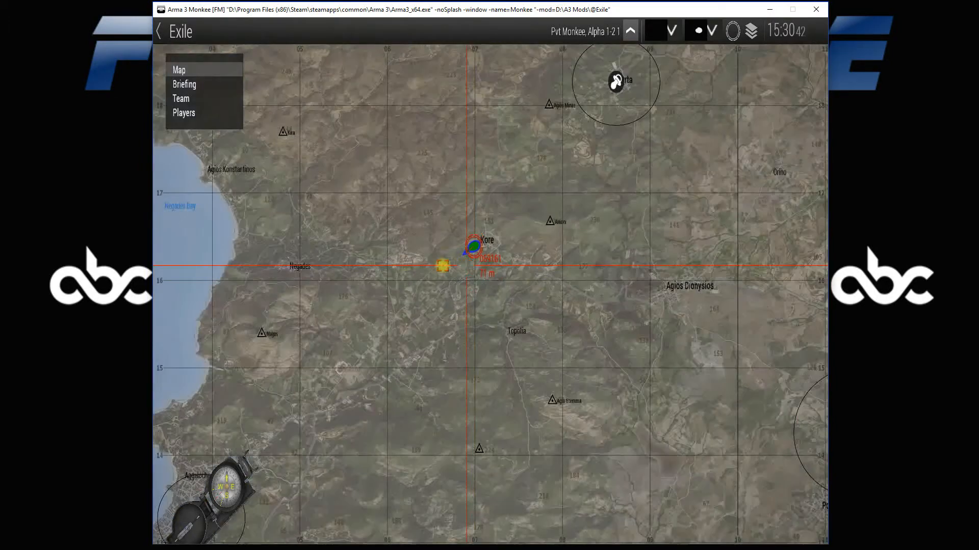
Launch the server's database manager from TCAdmin and switch to the localhost phpMyAdmin page
{"action": "scroll", "scroll_direction": "down", "scroll_amount": 3}
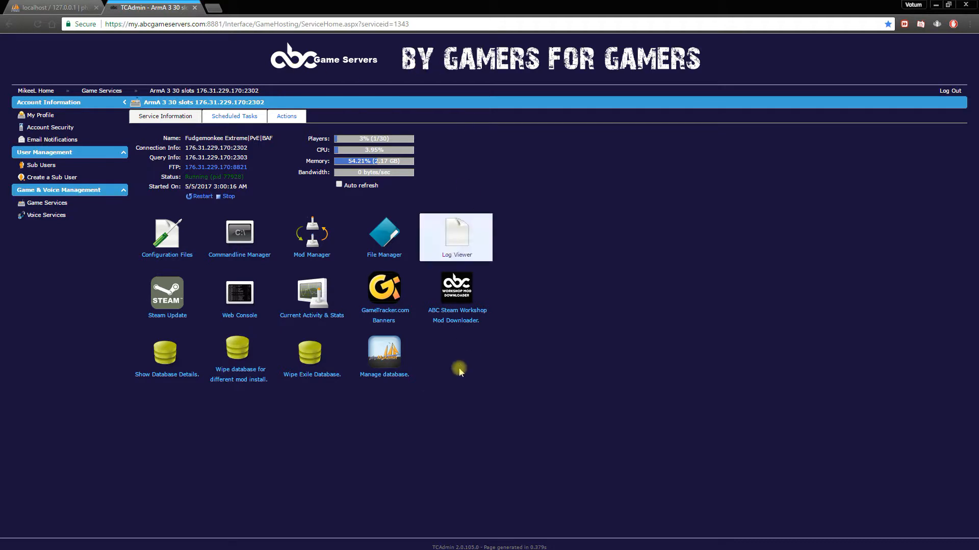
{"action": "mouse_move", "coordinate": [384, 357]}
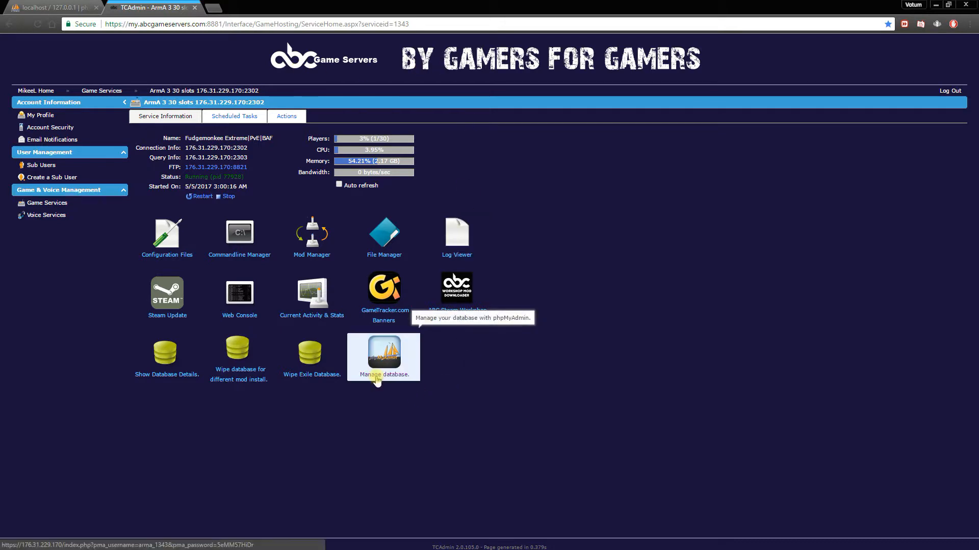
{"action": "left_click", "coordinate": [385, 353]}
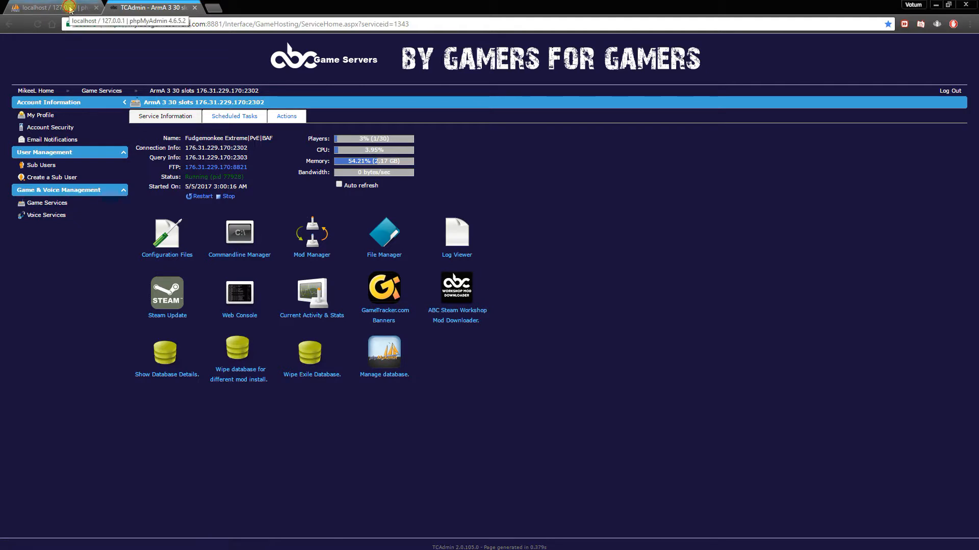
{"action": "left_click", "coordinate": [47, 7]}
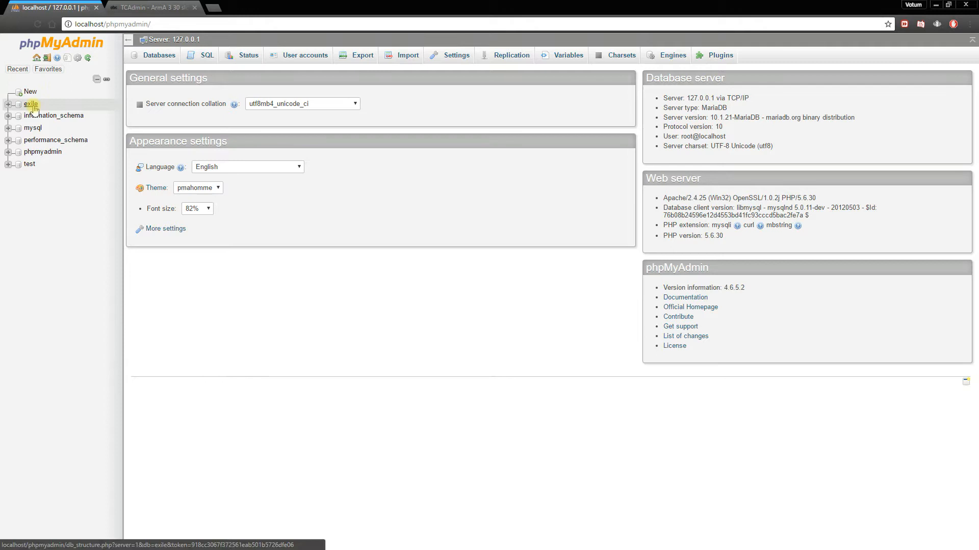
Browse the exile database's player table and bring the position_x and position_y columns into view
{"action": "left_click", "coordinate": [30, 104]}
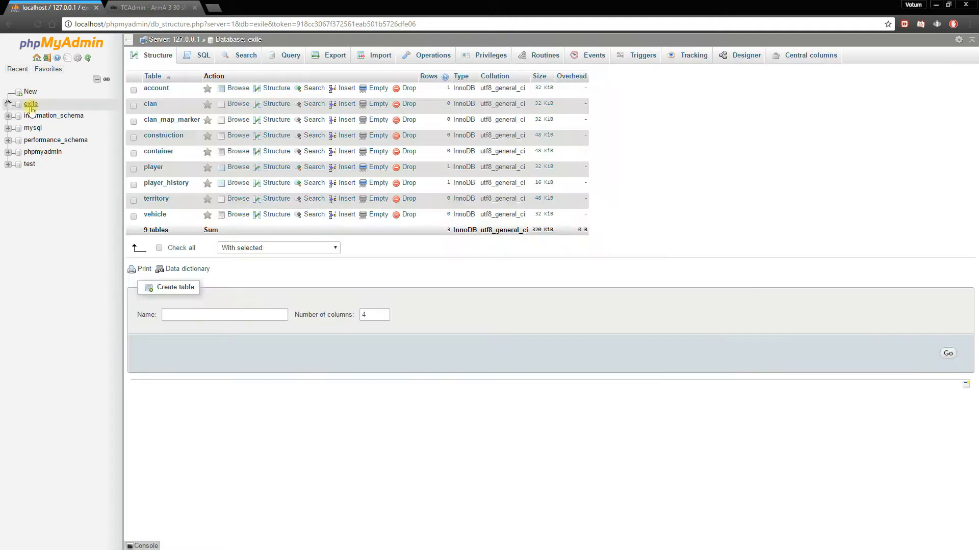
{"action": "left_click", "coordinate": [153, 167]}
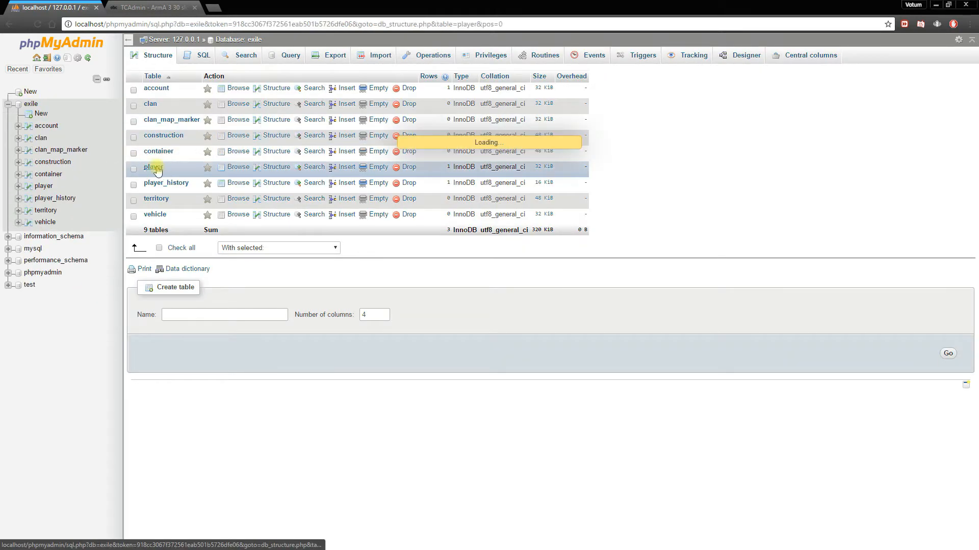
{"action": "left_click", "coordinate": [152, 167]}
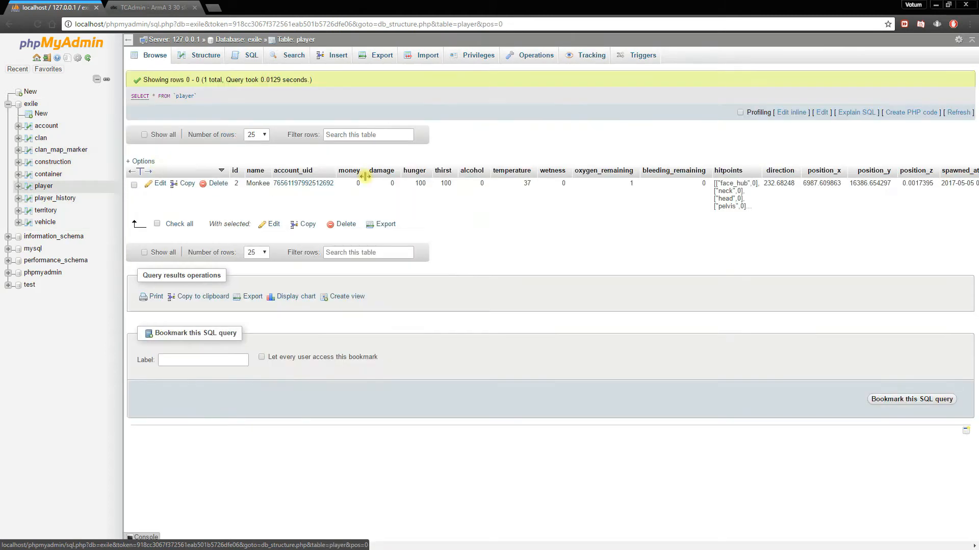
{"action": "mouse_move", "coordinate": [459, 211]}
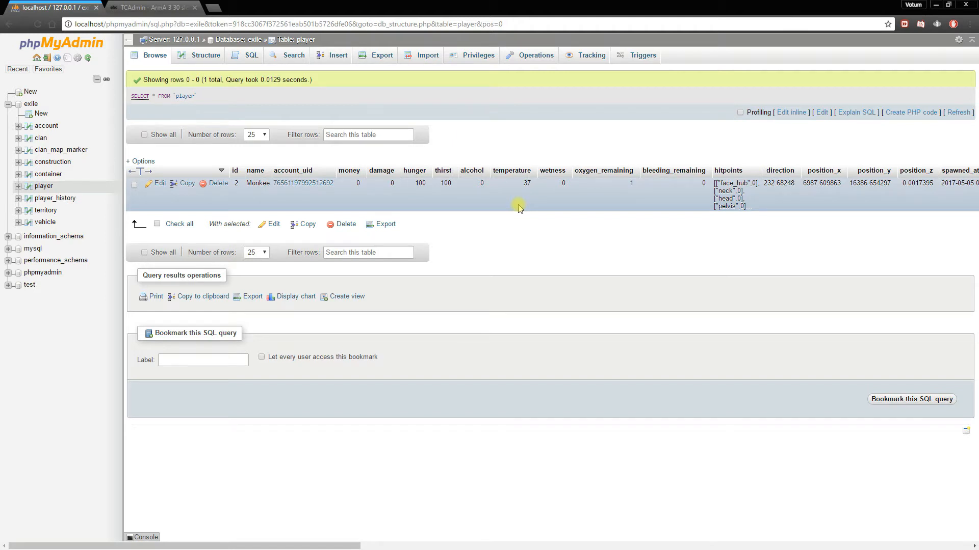
{"action": "mouse_move", "coordinate": [269, 541]}
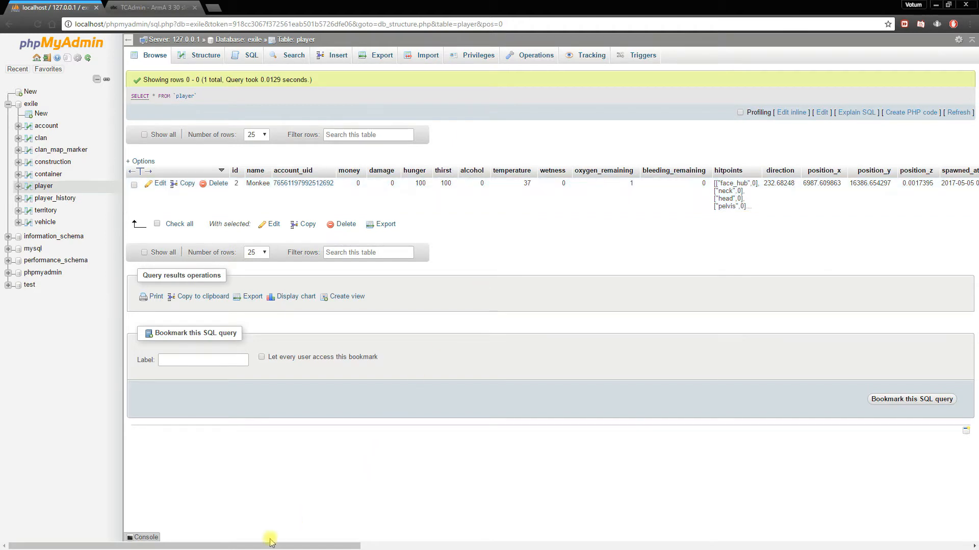
{"action": "scroll", "scroll_direction": "right", "scroll_amount": 3}
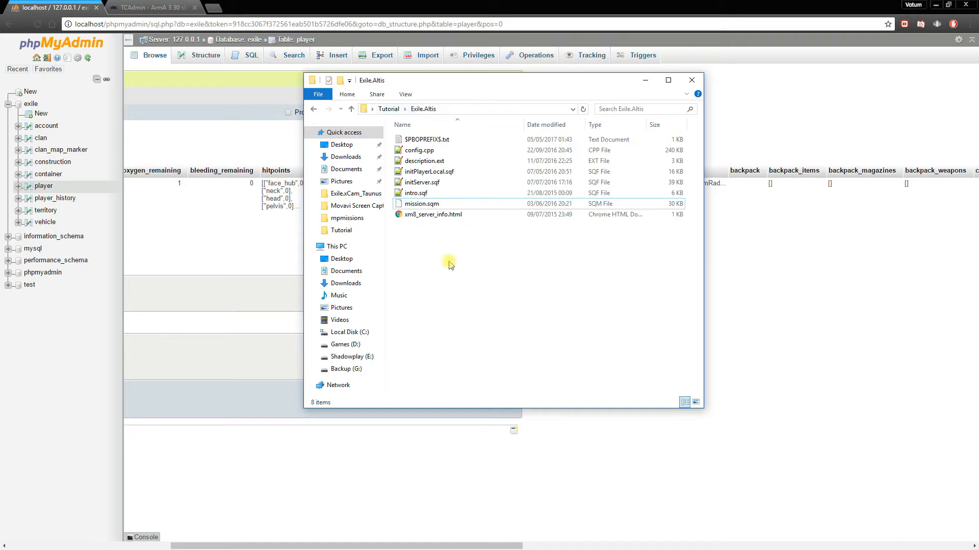
{"action": "mouse_move", "coordinate": [462, 236]}
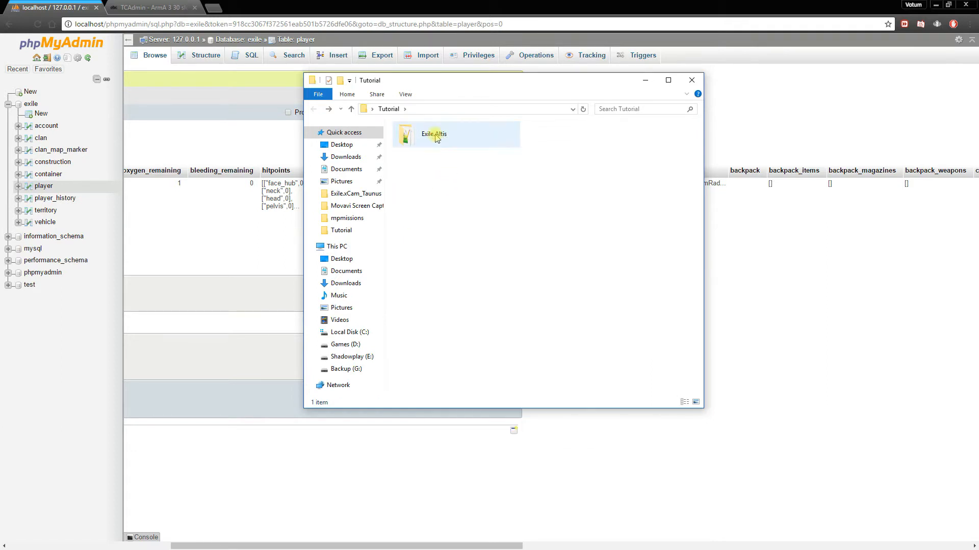
Open mission.sqm from the Tutorial\Exile.Altis folder for editing in Notepad++
{"action": "left_click", "coordinate": [434, 135]}
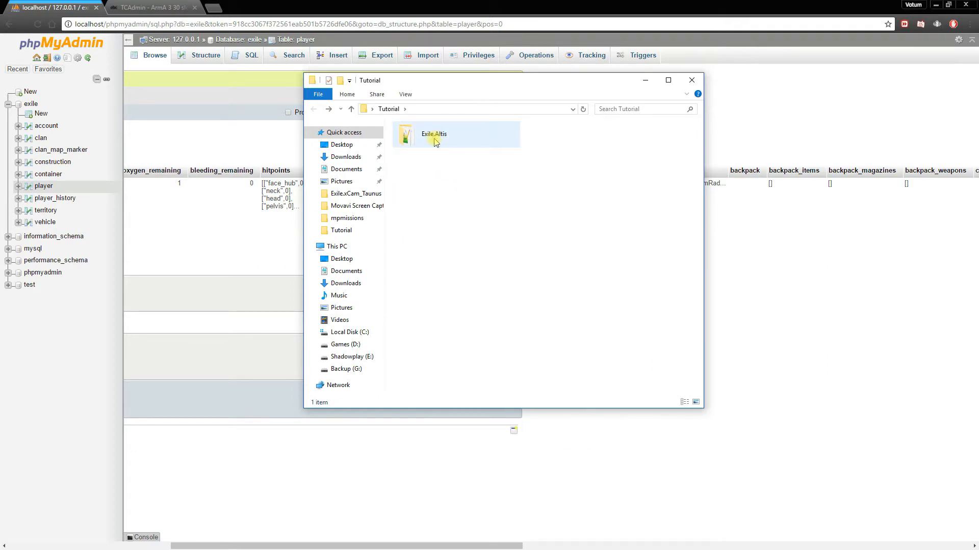
{"action": "left_click", "coordinate": [434, 135]}
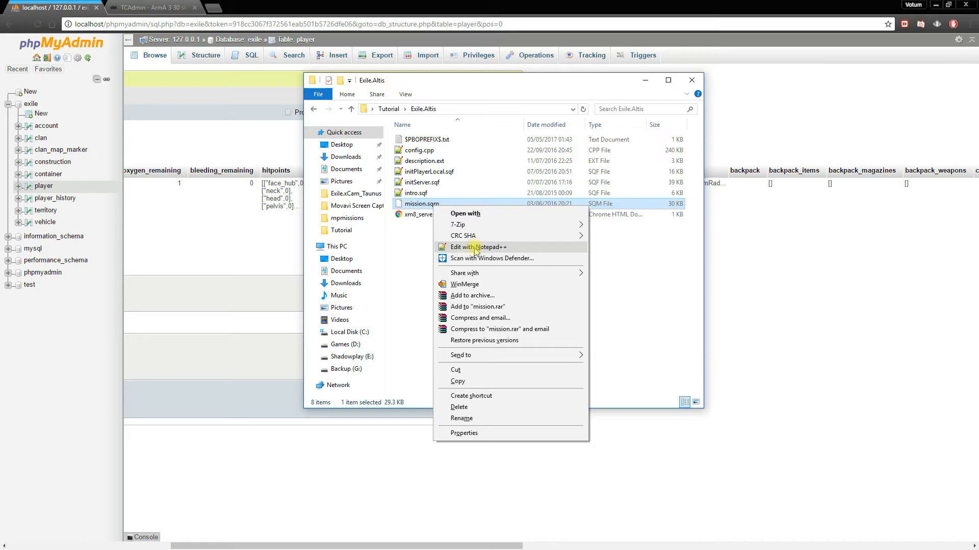
{"action": "left_click", "coordinate": [479, 247]}
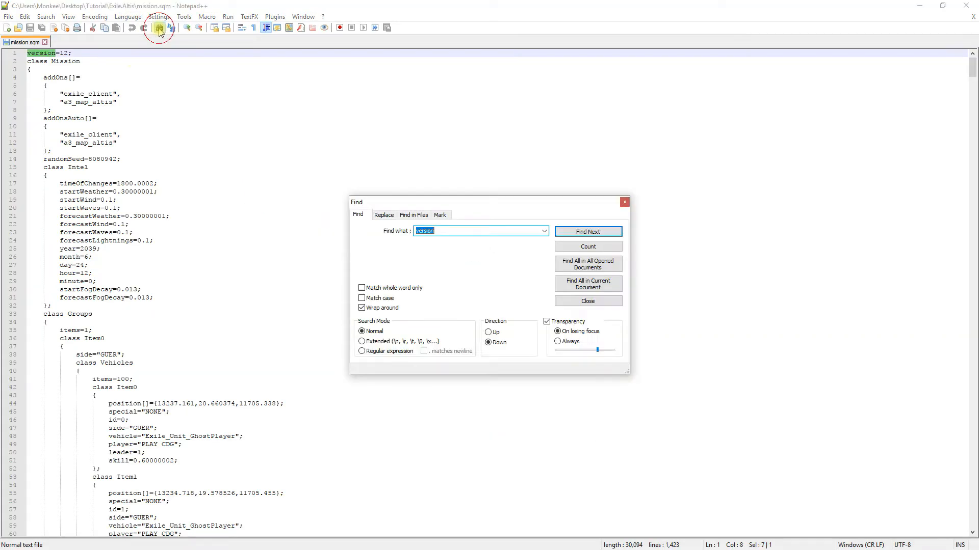
Find the first spawn marker and copy the Kavala Item0 and Item1 marker blocks
{"action": "type", "text": "spaw"}
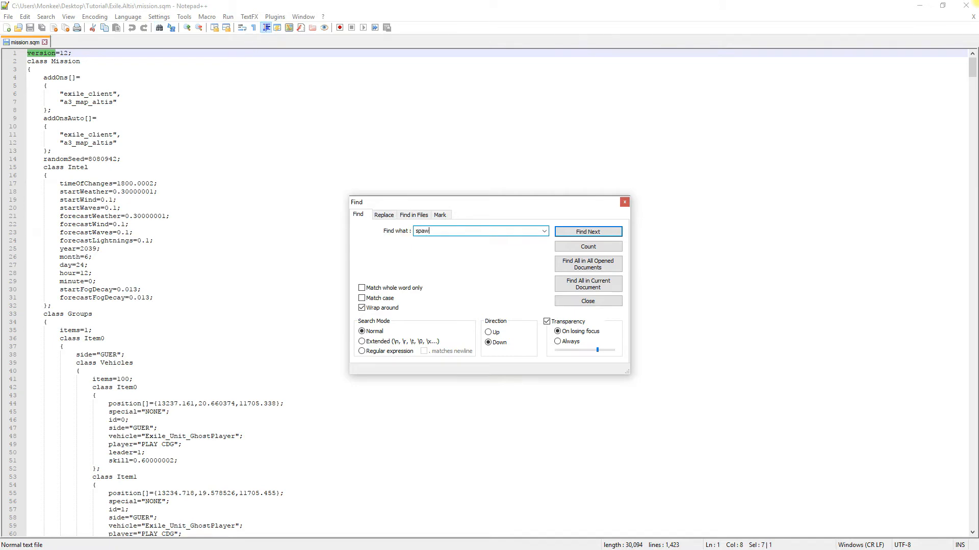
{"action": "left_click", "coordinate": [587, 232]}
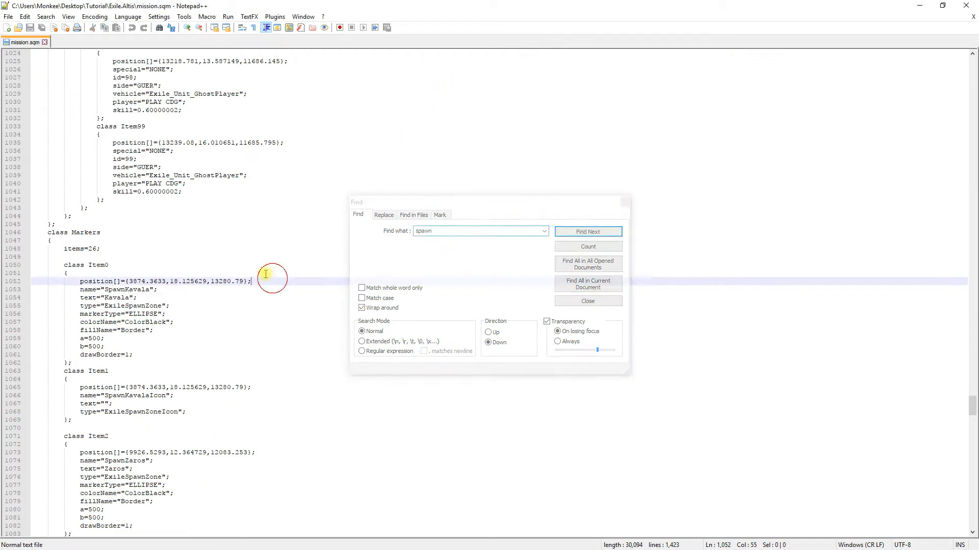
{"action": "left_click", "coordinate": [587, 301]}
{"action": "type", "text": "8"}
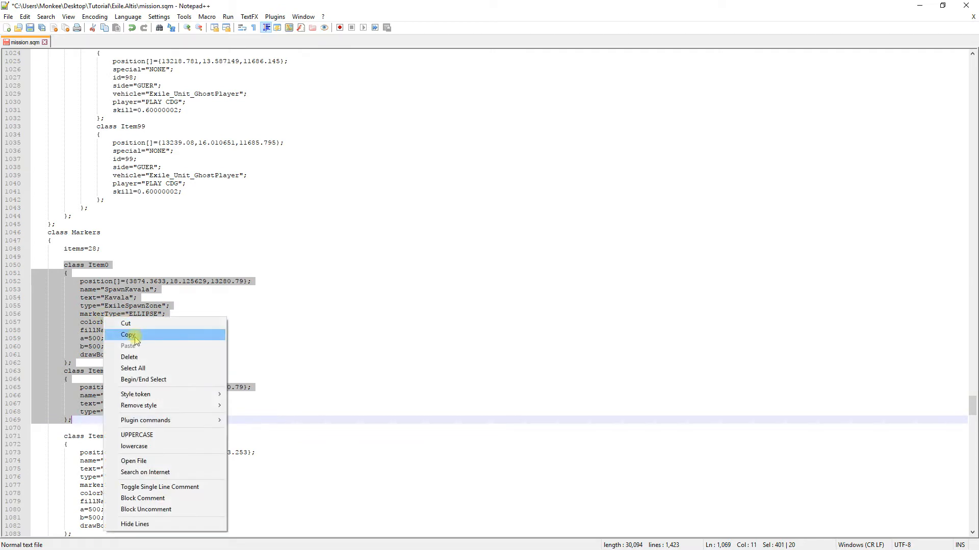
{"action": "left_click", "coordinate": [128, 335]}
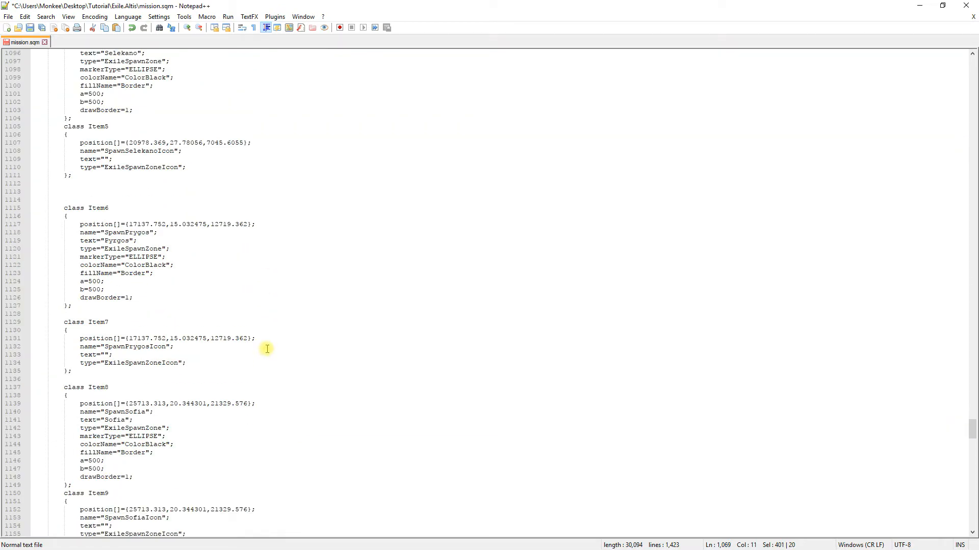
Move to the end of class Markers and place the cursor after the last marker for pasting
{"action": "scroll", "scroll_direction": "down", "scroll_amount": 3}
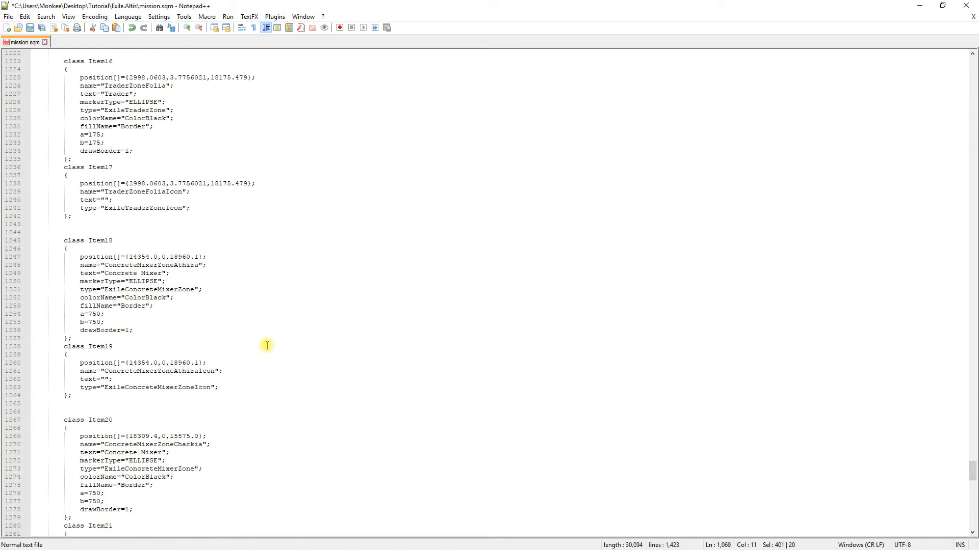
{"action": "scroll", "scroll_direction": "down", "scroll_amount": 3}
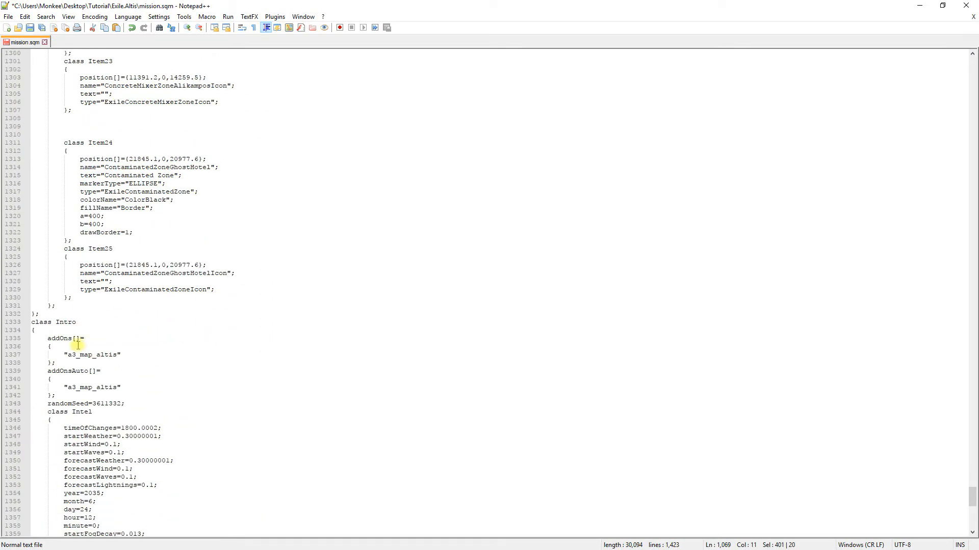
{"action": "left_click", "coordinate": [74, 298]}
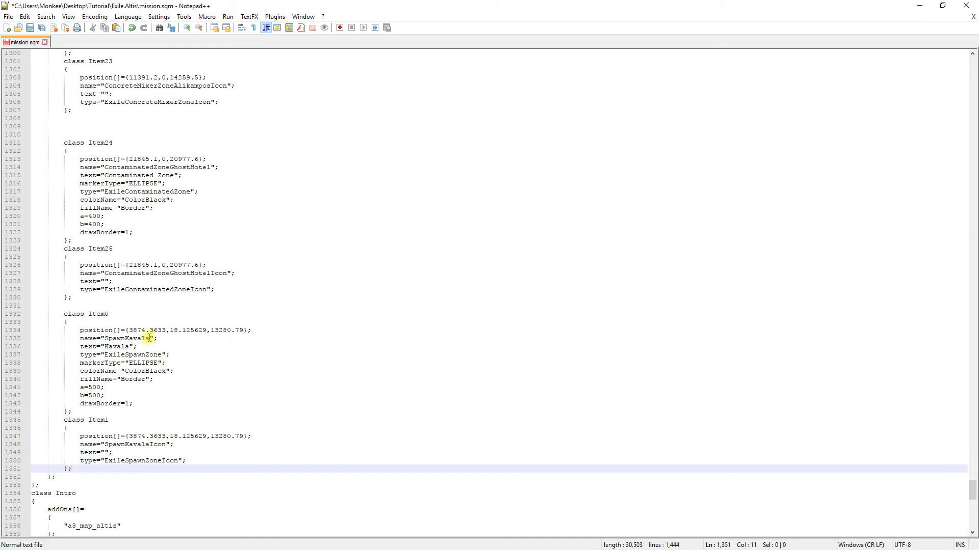
Rename the pasted marker to SpawnKore with text Kore, then select the player's position_x value in phpMyAdmin
{"action": "double_click", "coordinate": [138, 338]}
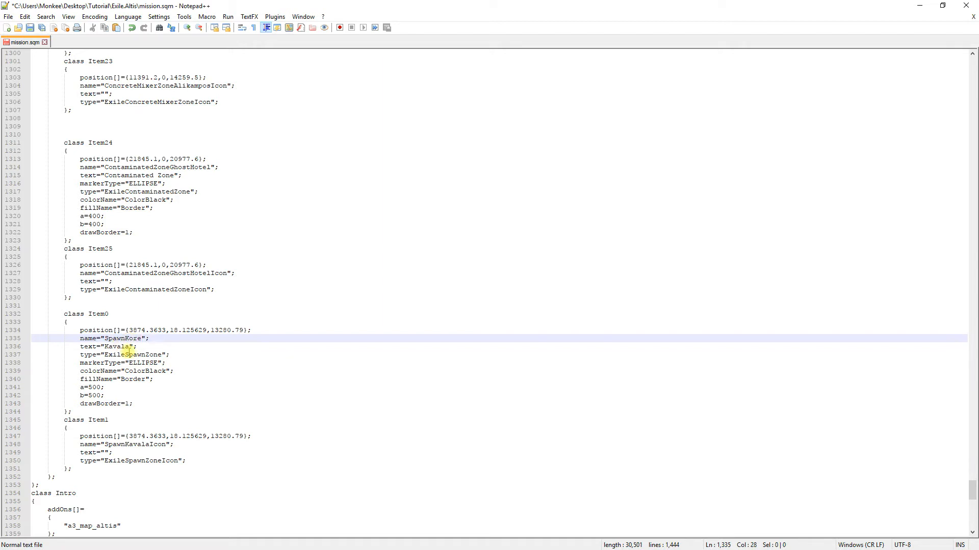
{"action": "double_click", "coordinate": [115, 346]}
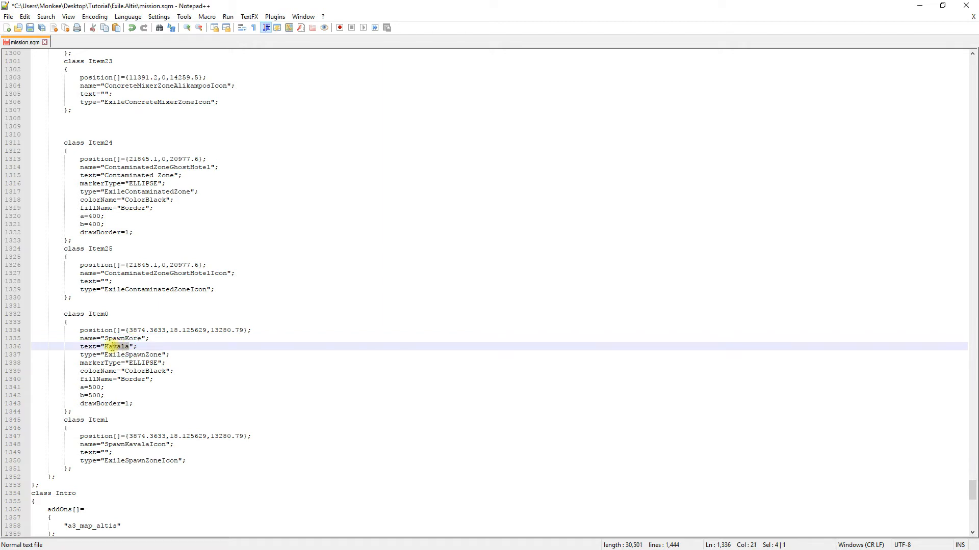
{"action": "type", "text": "Kore"}
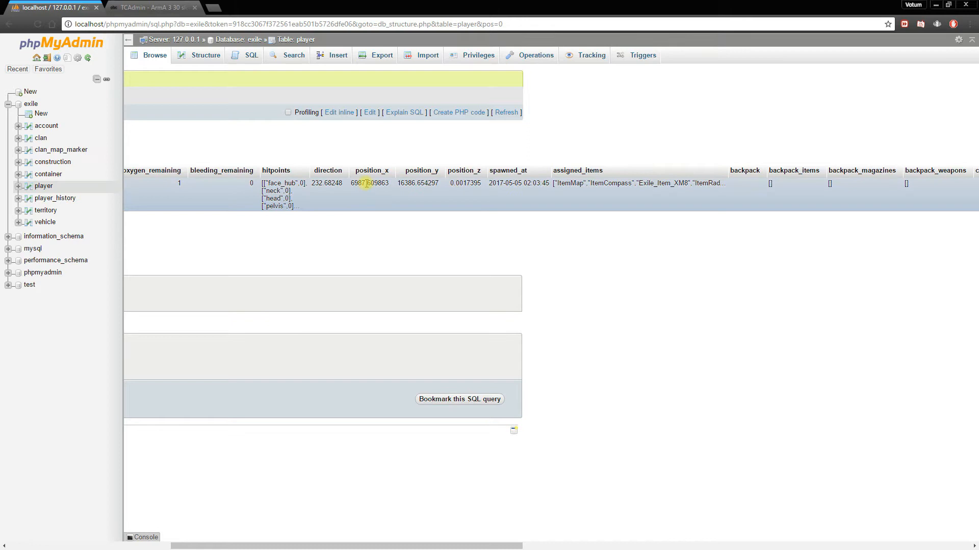
{"action": "double_click", "coordinate": [371, 182]}
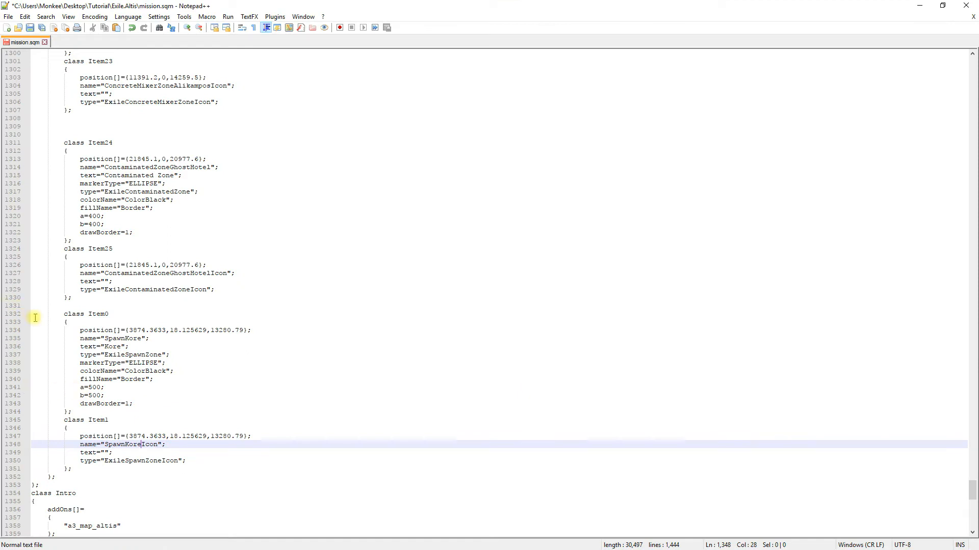
{"action": "mouse_move", "coordinate": [105, 307]}
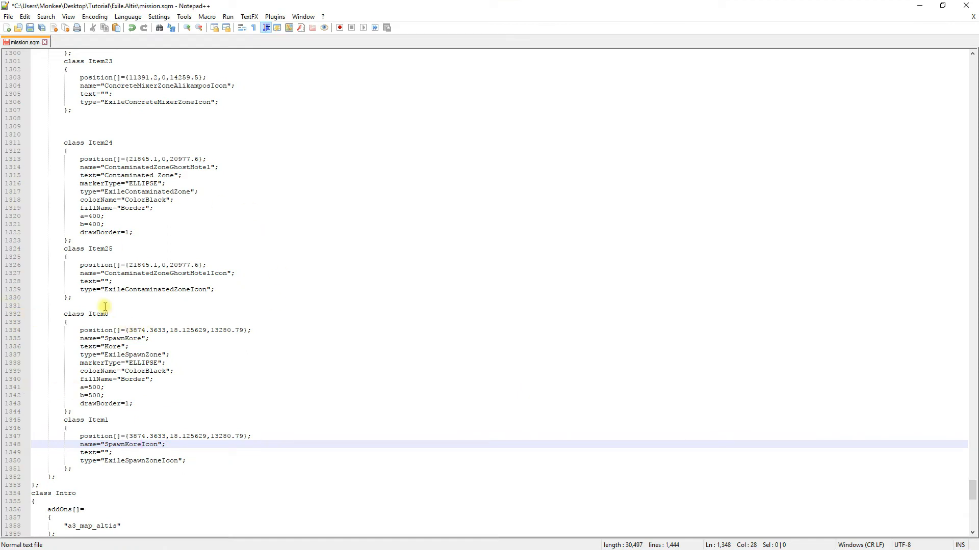
Replace the first coordinate of both Kore marker position[] lines with the player's position_x 6987.609863
{"action": "left_click", "coordinate": [165, 330]}
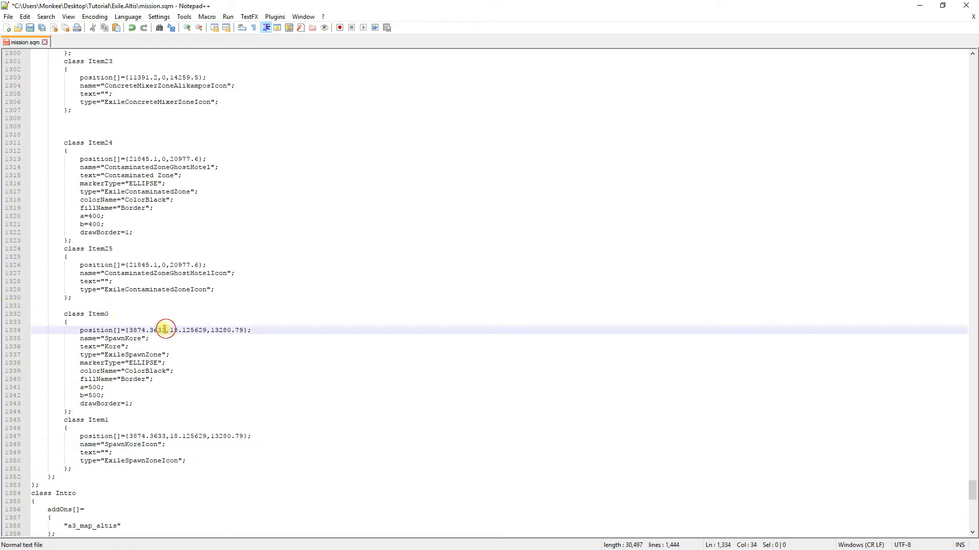
{"action": "right_click", "coordinate": [165, 329]}
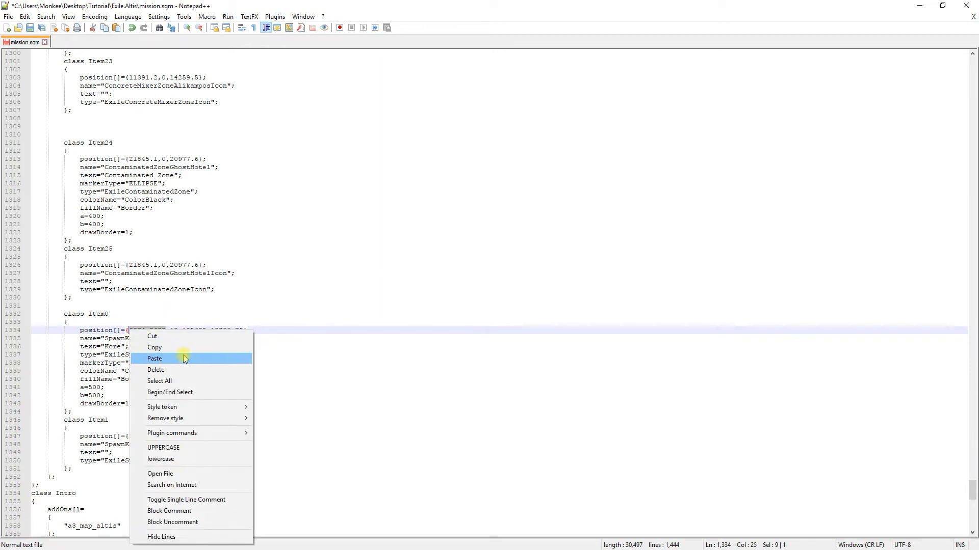
{"action": "left_click", "coordinate": [154, 358]}
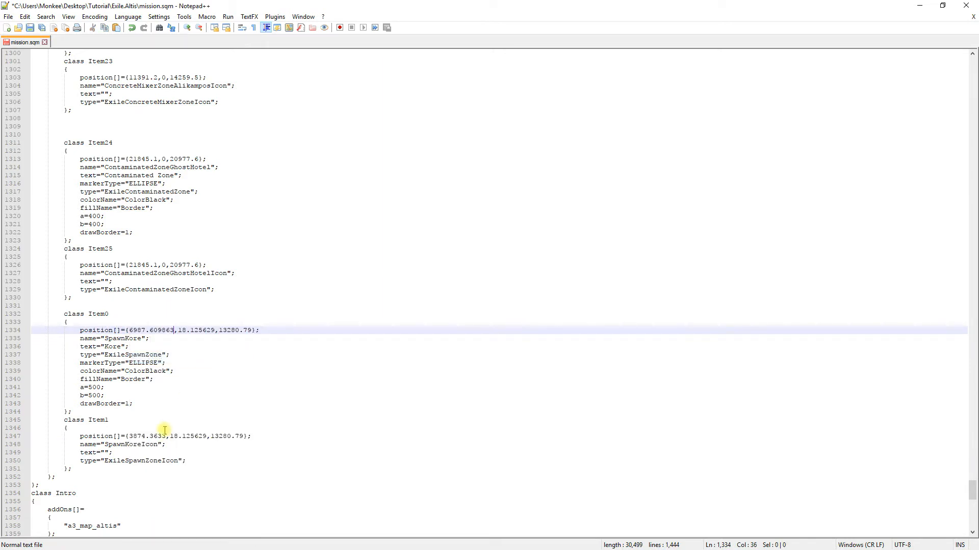
{"action": "double_click", "coordinate": [147, 436]}
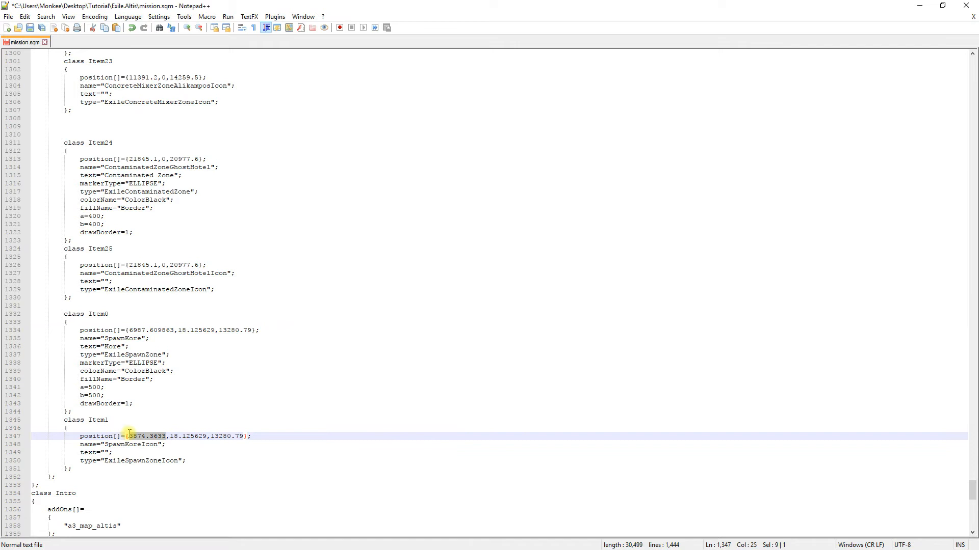
{"action": "right_click", "coordinate": [147, 435]}
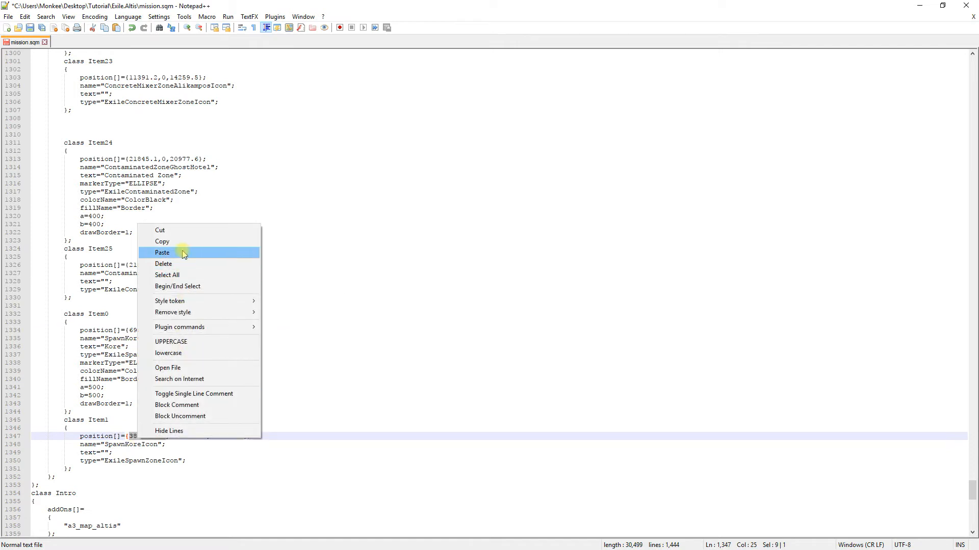
{"action": "left_click", "coordinate": [162, 252]}
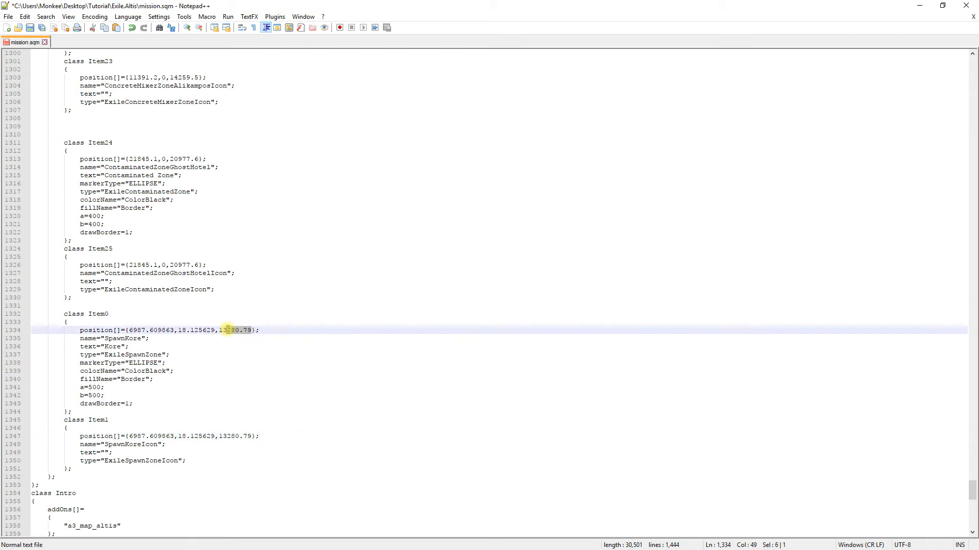
Replace the last coordinate of both Kore marker position[] lines with the player's position_y 16386.654297
{"action": "right_click", "coordinate": [227, 331]}
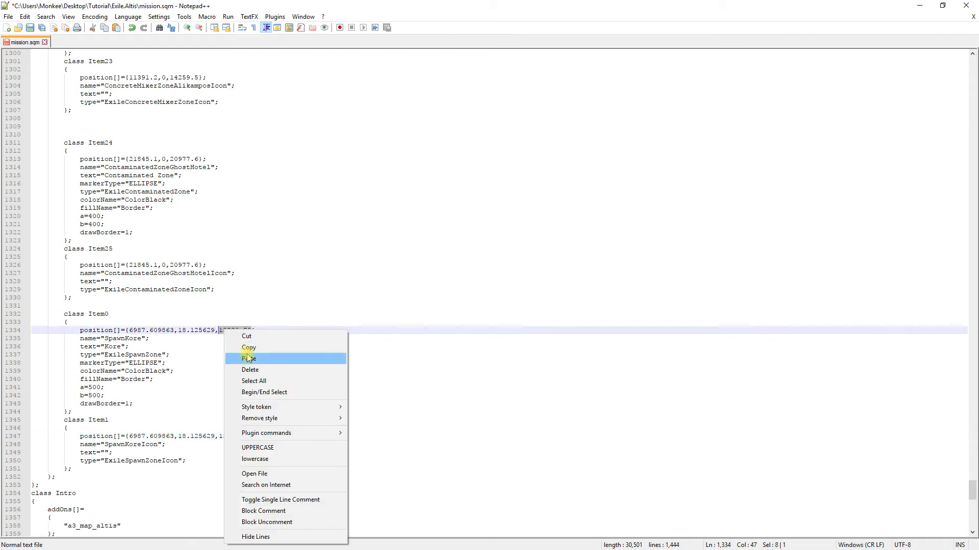
{"action": "left_click", "coordinate": [249, 358]}
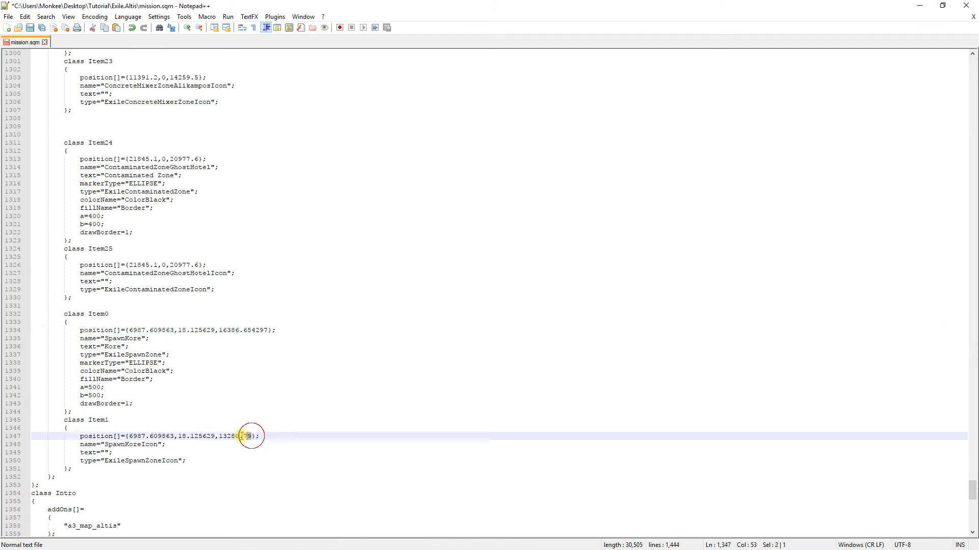
{"action": "right_click", "coordinate": [224, 436]}
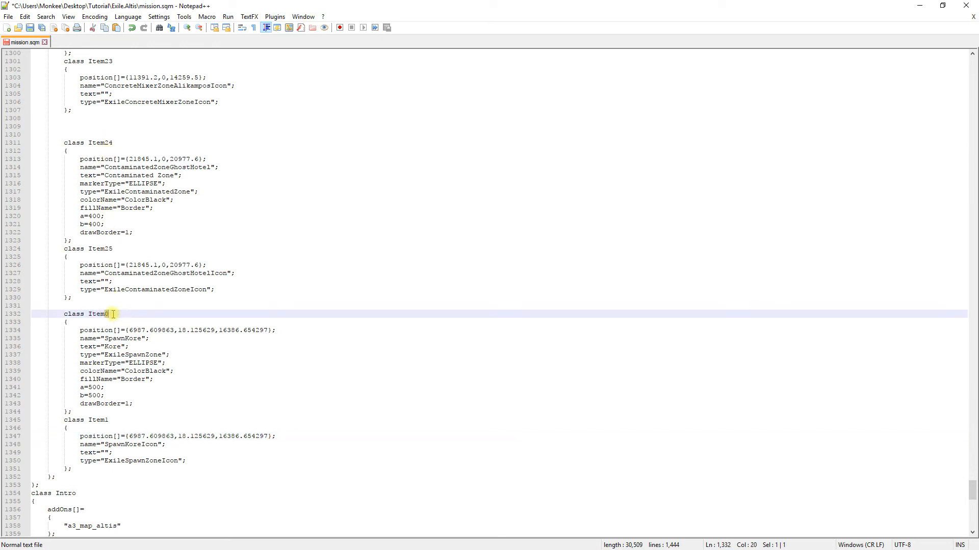
{"action": "type", "text": "6"}
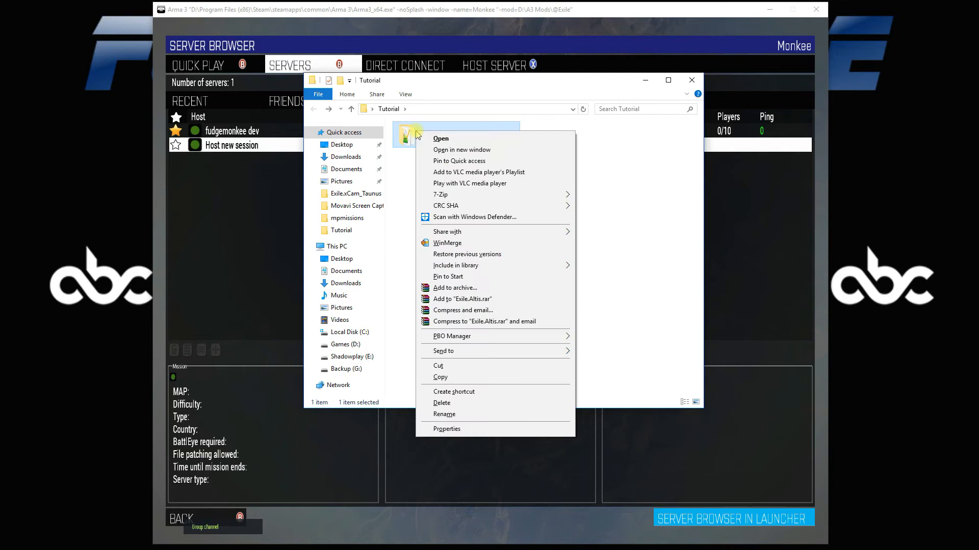
{"action": "mouse_move", "coordinate": [451, 336]}
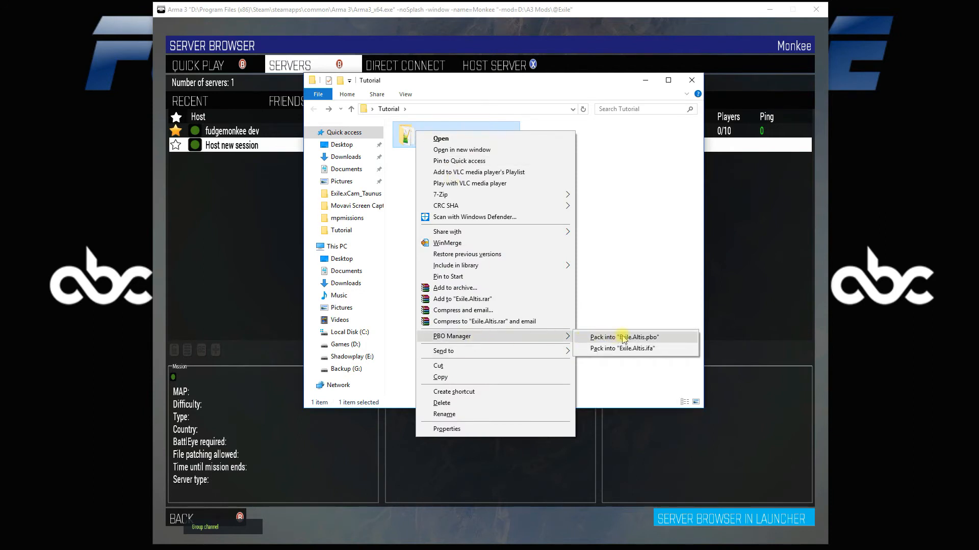
Pack the Exile.Altis folder into Exile.Altis.pbo with PBO Manager
{"action": "left_click", "coordinate": [624, 338]}
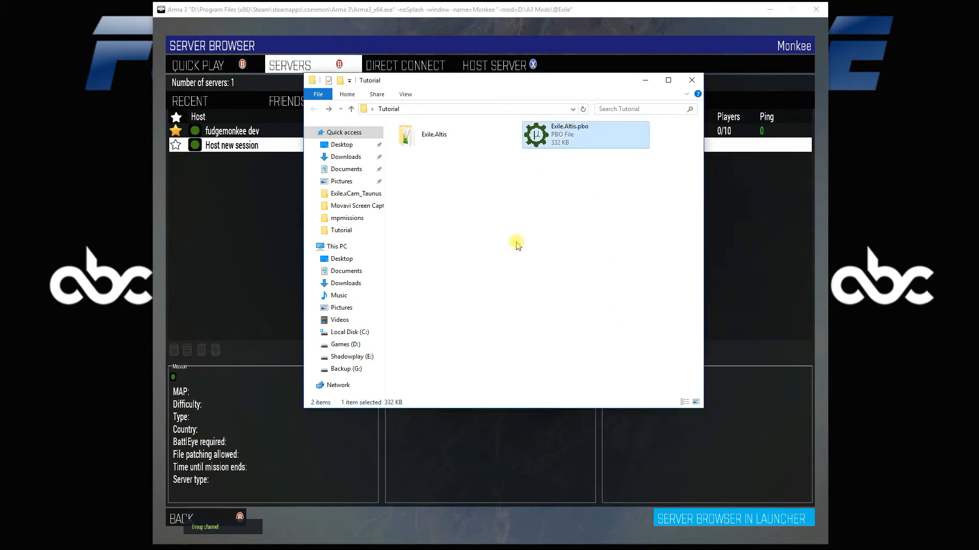
{"action": "mouse_move", "coordinate": [517, 250]}
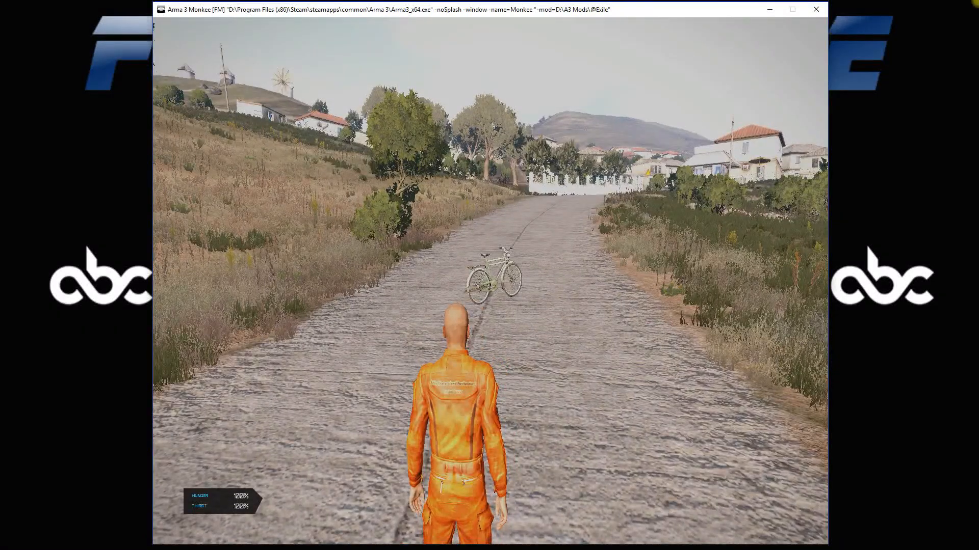
Check the Kore marker on the in-game map, then commit suicide and continue to the respawn screen
{"action": "key", "text": "m"}
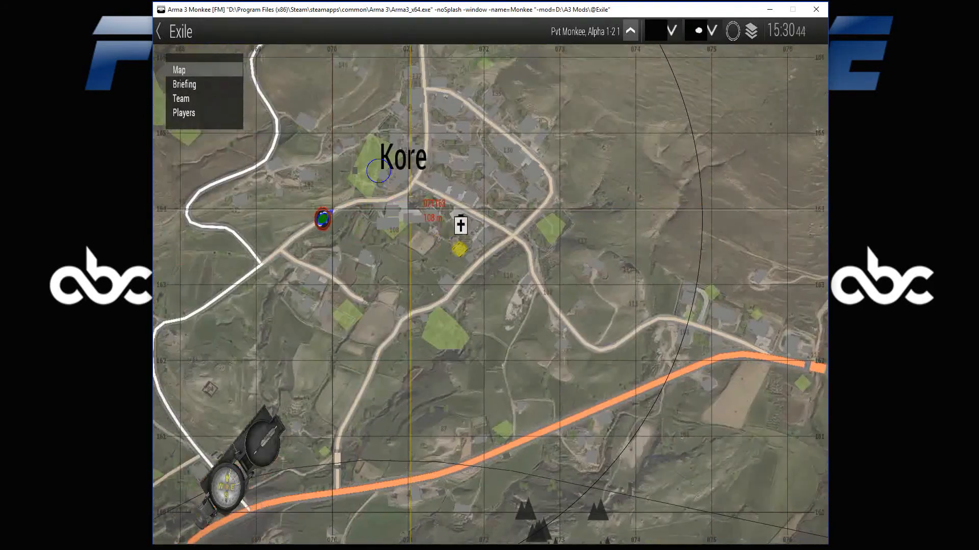
{"action": "scroll", "scroll_direction": "down", "scroll_amount": 3}
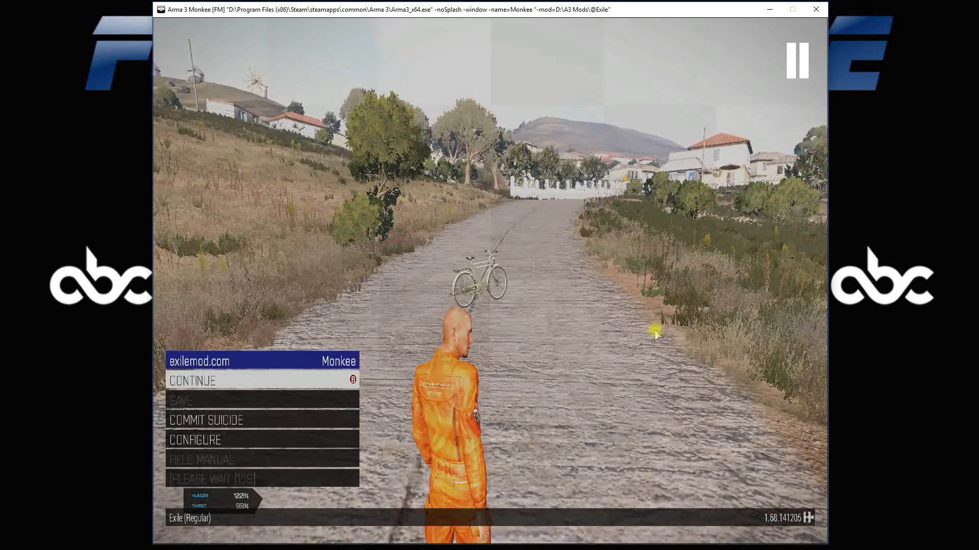
{"action": "left_click", "coordinate": [205, 419]}
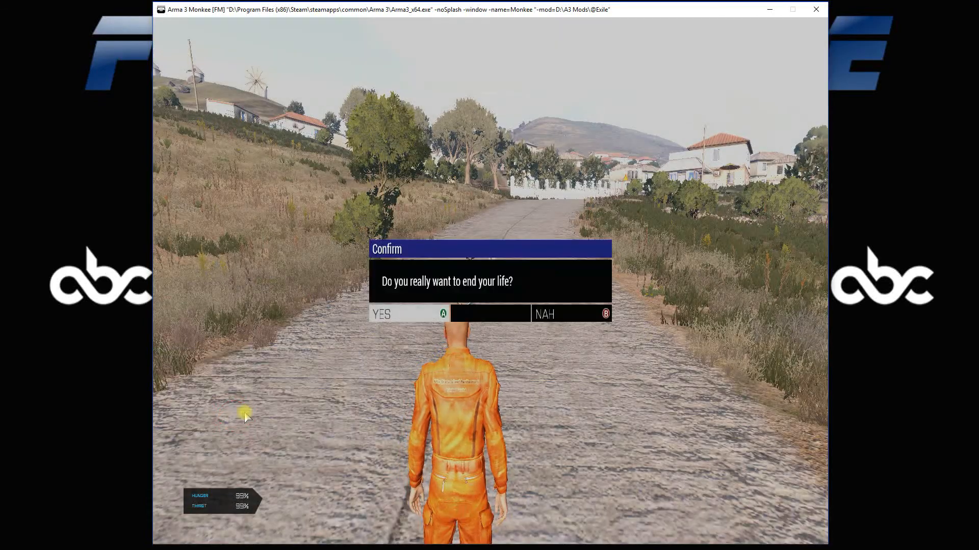
{"action": "left_click", "coordinate": [408, 313]}
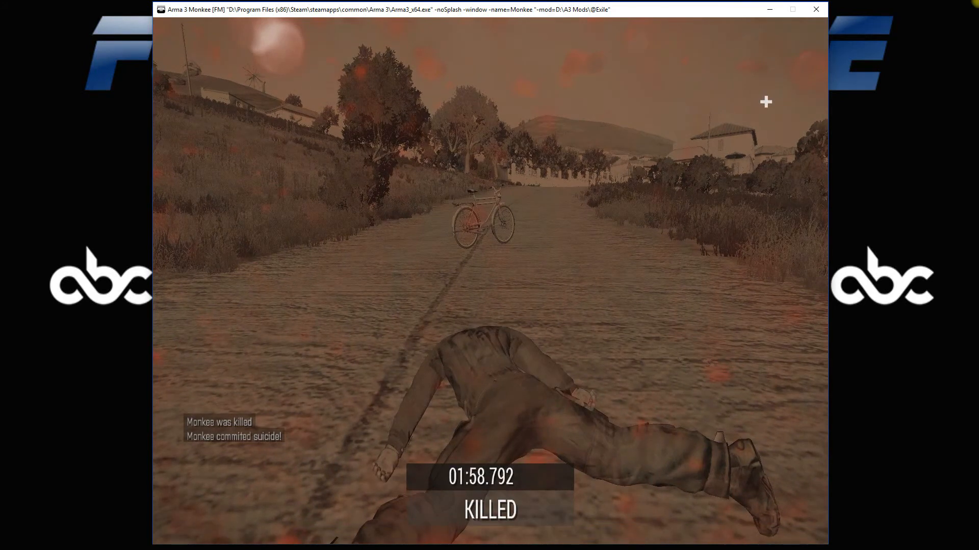
{"action": "key", "text": "Escape"}
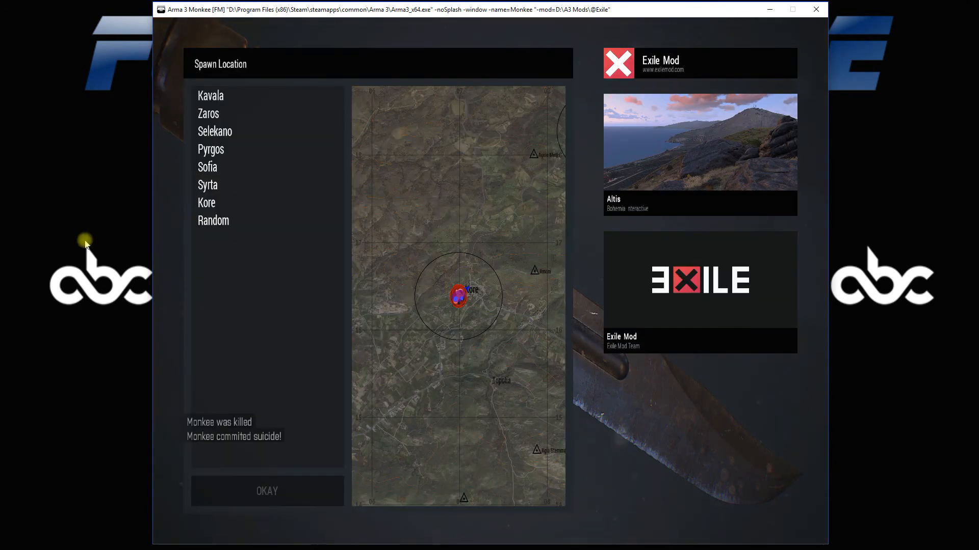
Spawn at Kore and check the landing spot on the map while parachuting
{"action": "left_click", "coordinate": [206, 202]}
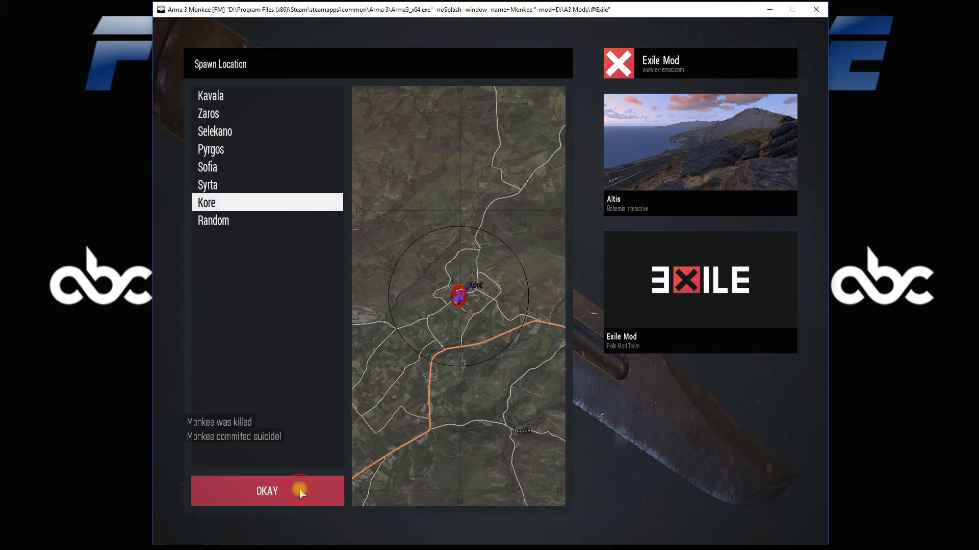
{"action": "left_click", "coordinate": [266, 491]}
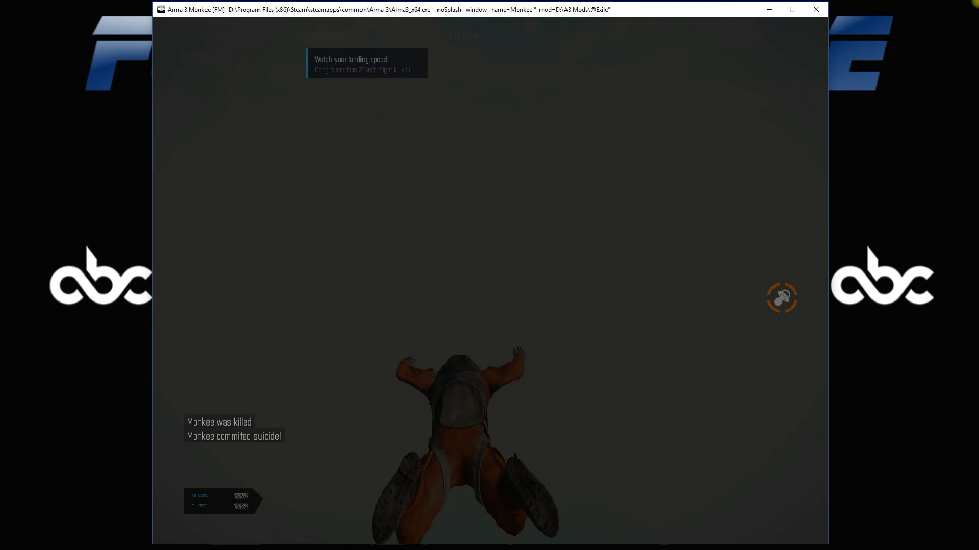
{"action": "key", "text": "m"}
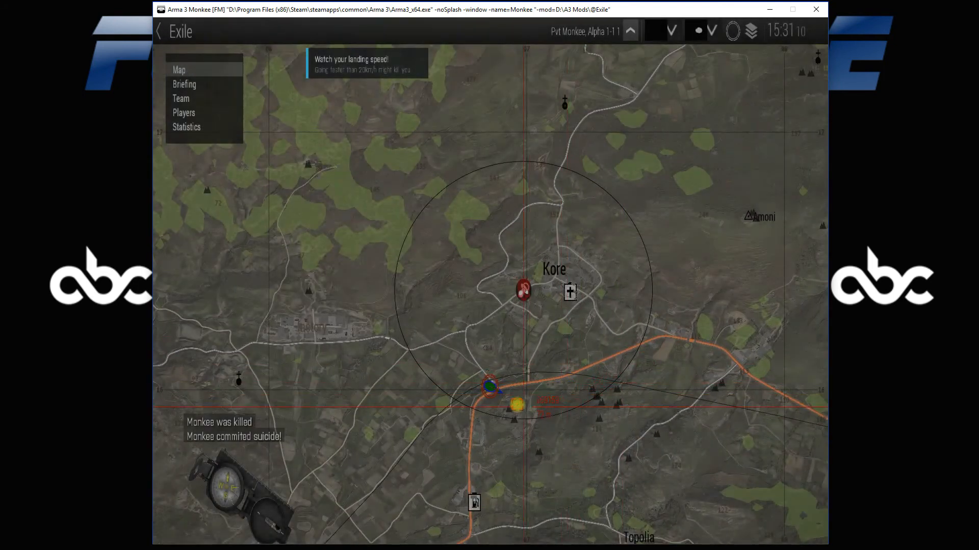